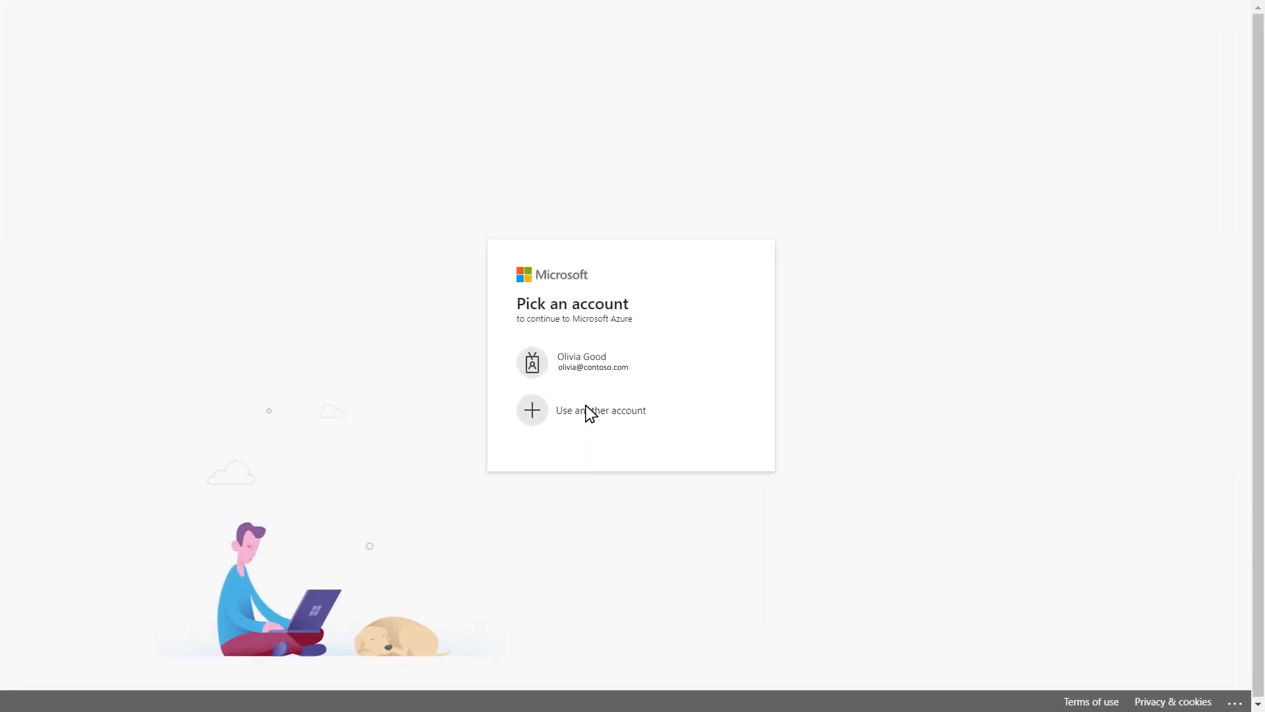
Sign in with the chosen Microsoft account to reach the Manage Administrators list
left_click(593, 361)
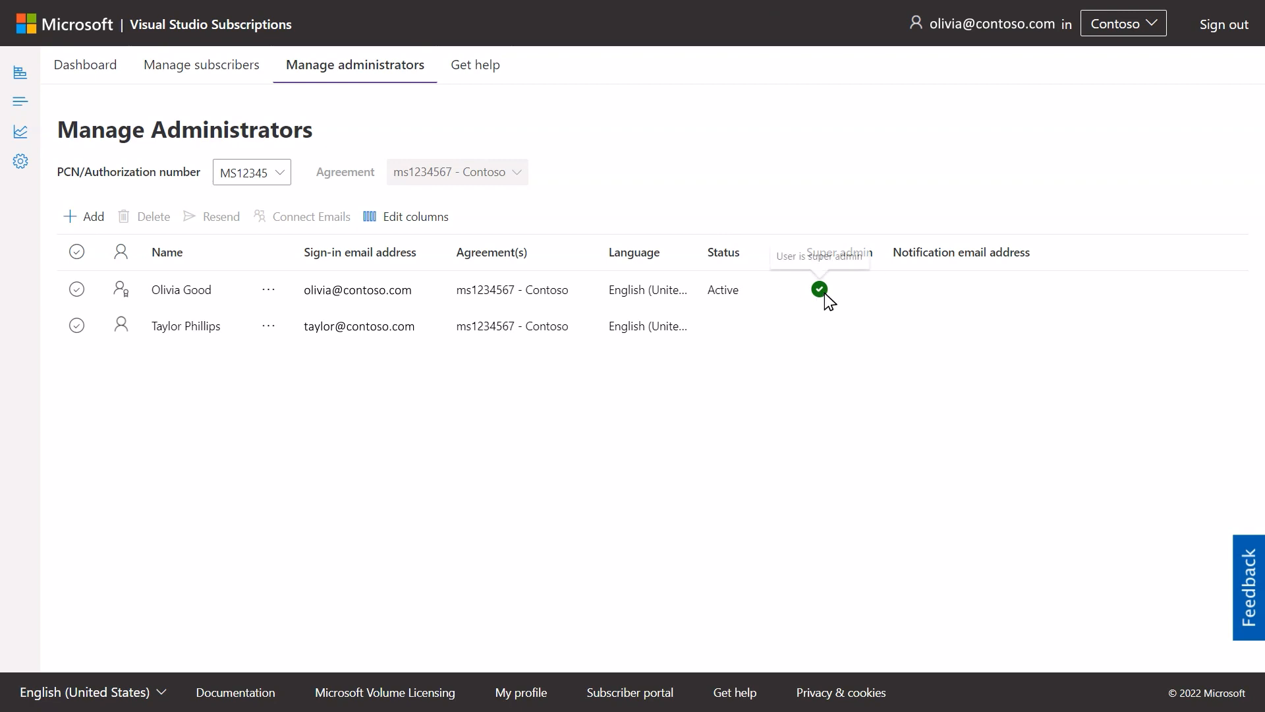
mouse_move(430, 326)
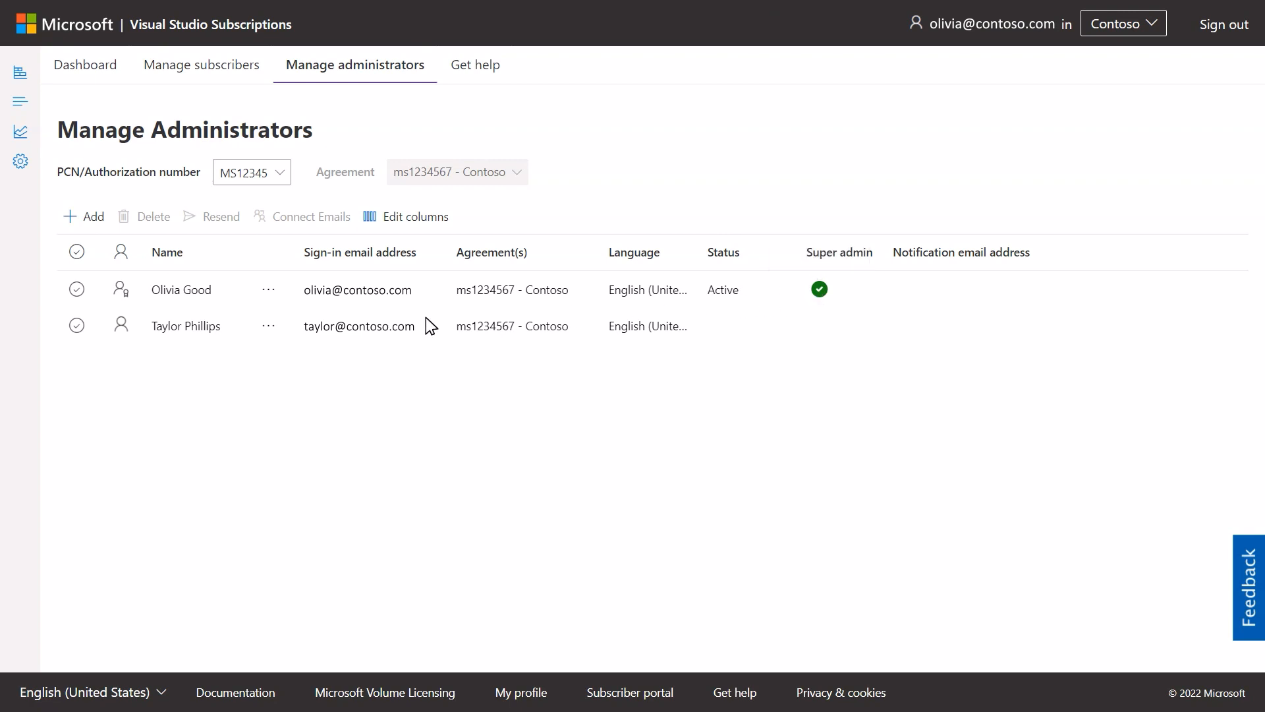
left_click(787, 685)
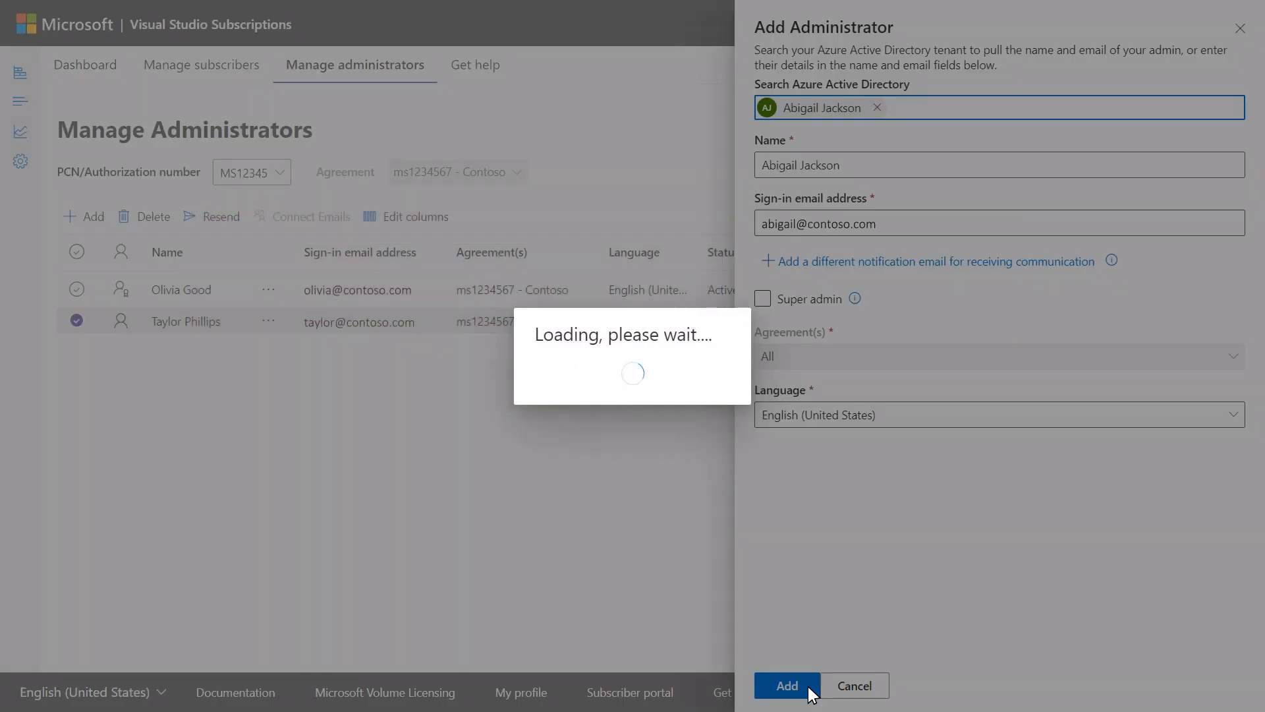
left_click(787, 685)
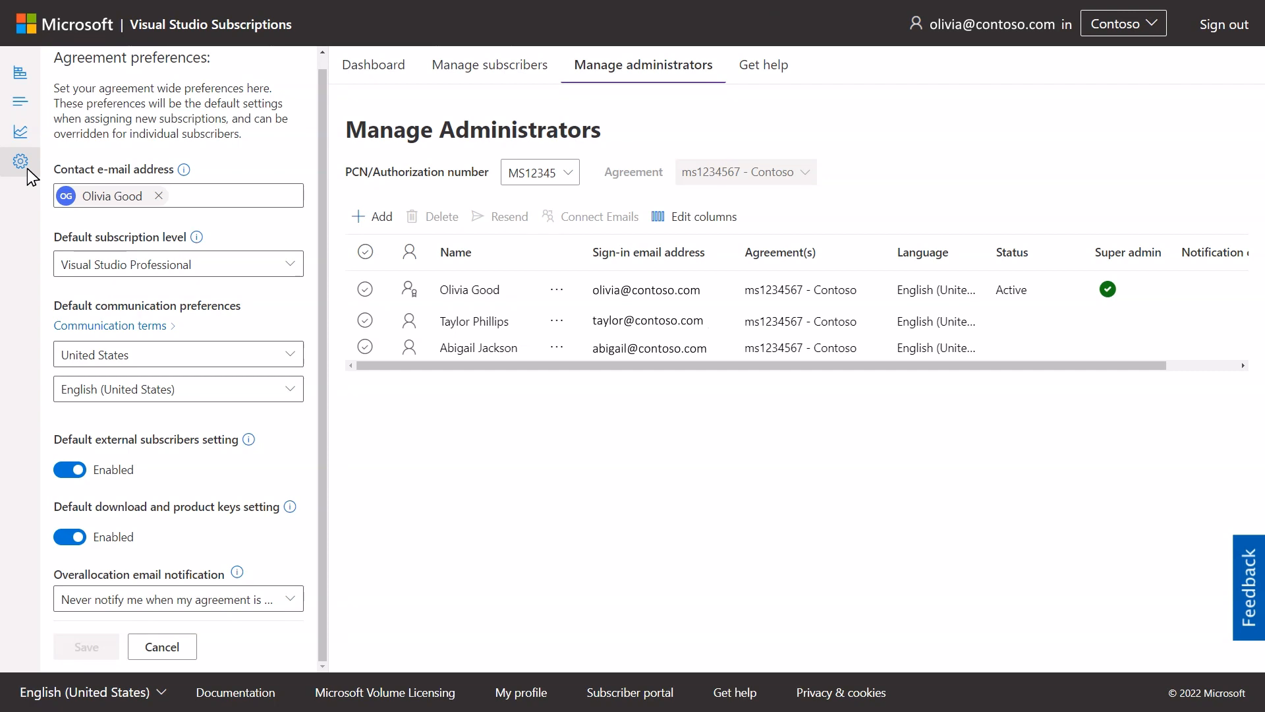
Show the Default subscription level choices in Agreement preferences, Visual Studio Professional current
left_click(177, 264)
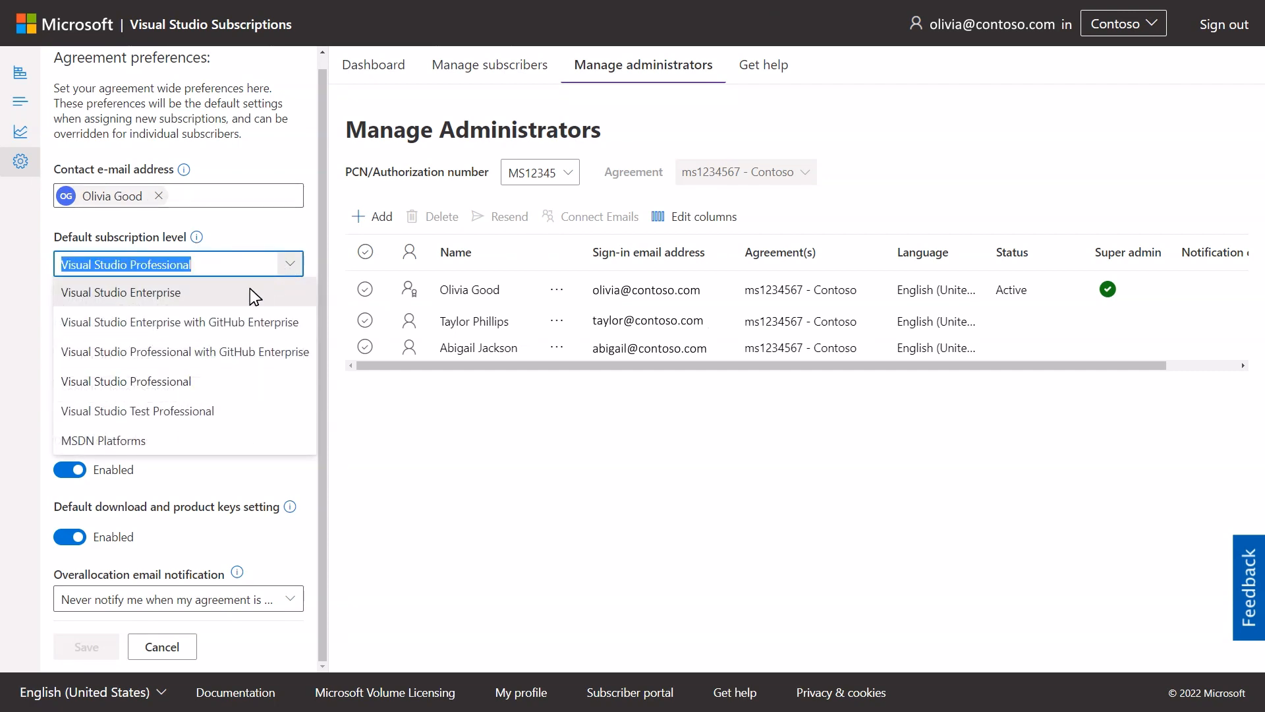